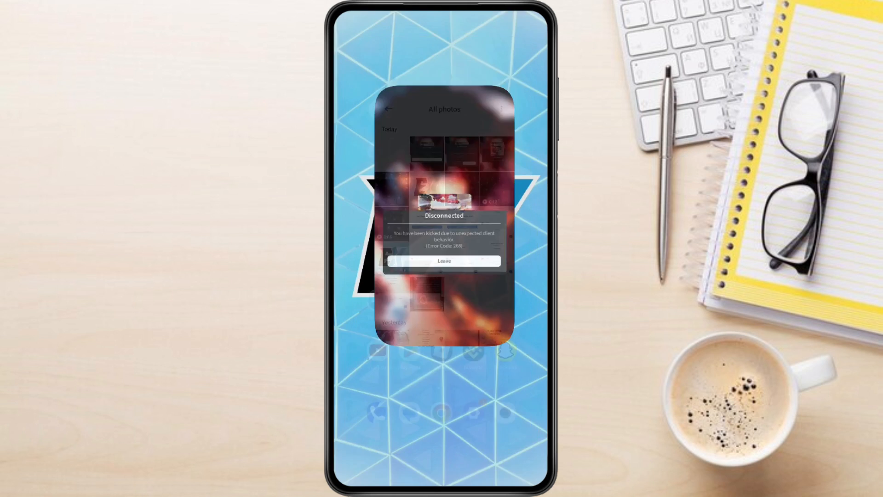
Swipe away the disconnected Roblox (Error Code 269) card from recent apps
click(444, 261)
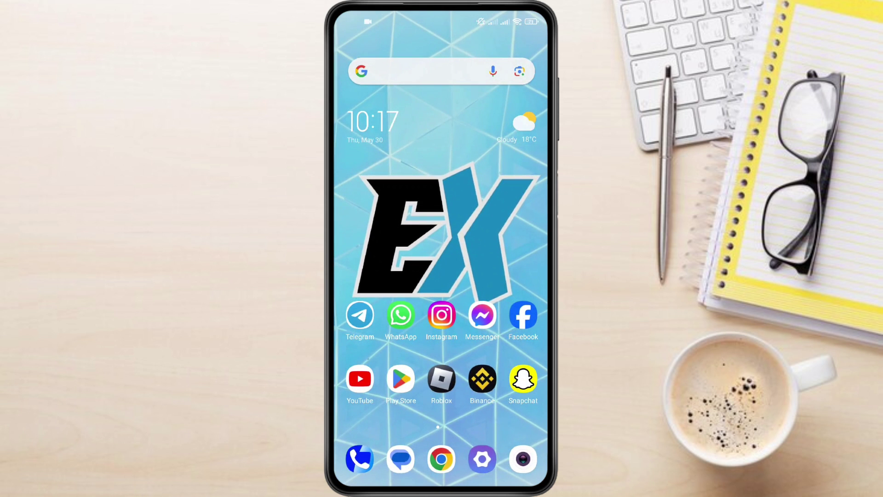
Reach the Manage apps list of installed apps through Settings > Apps
click(482, 459)
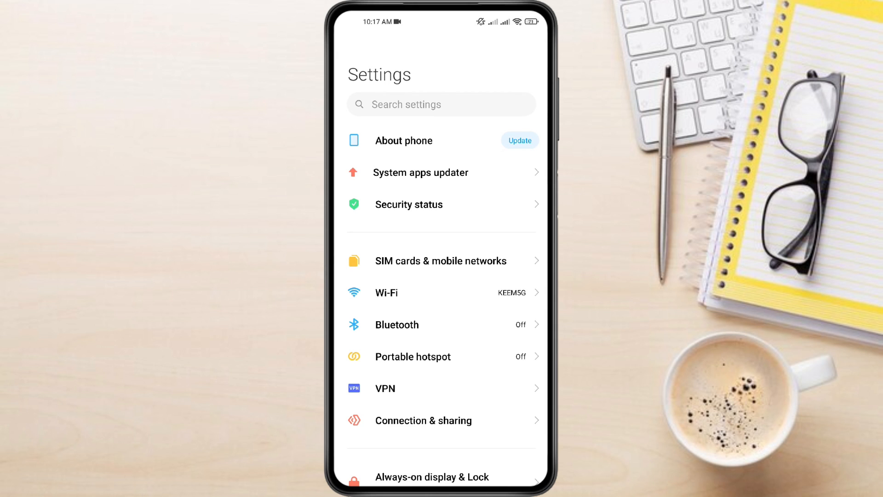
scroll(down, 3)
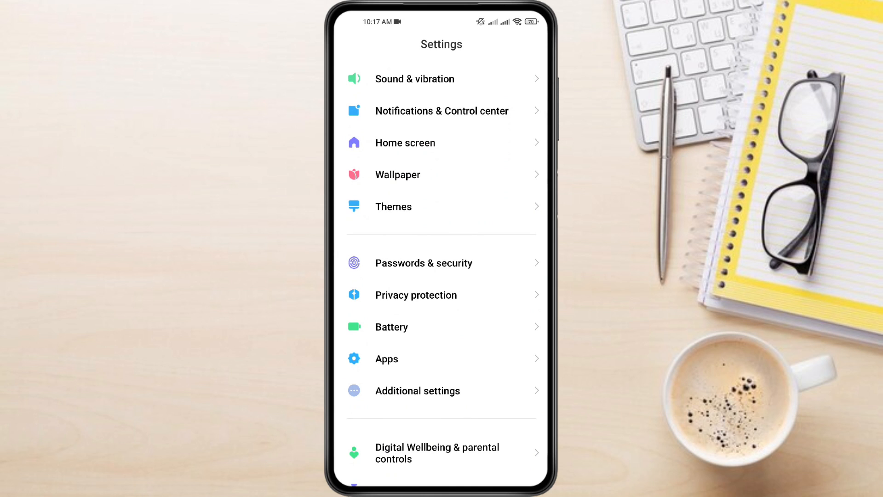
click(387, 358)
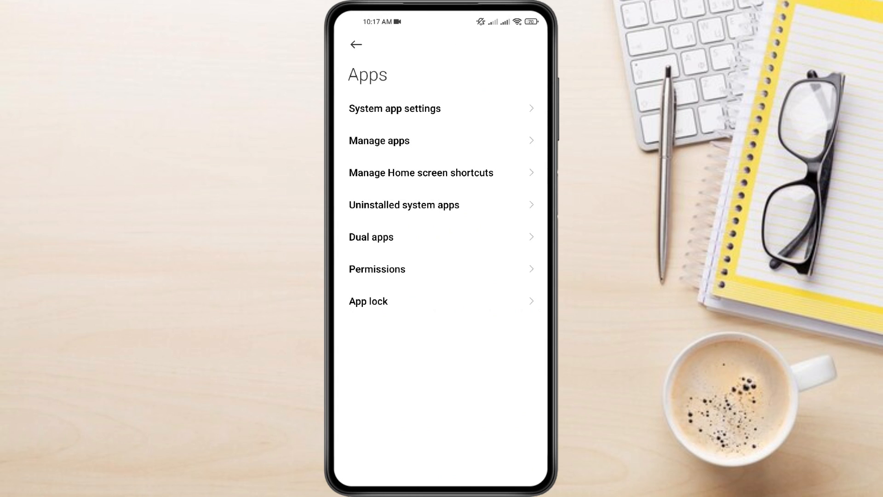
click(441, 140)
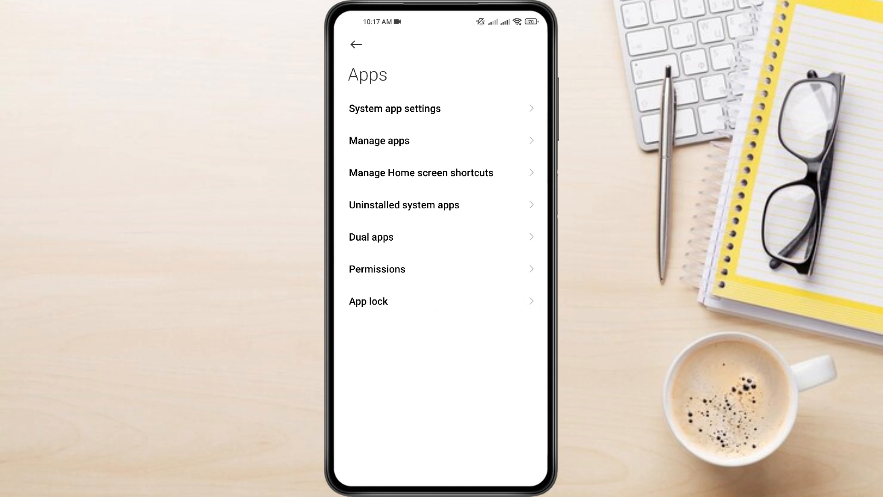
click(379, 139)
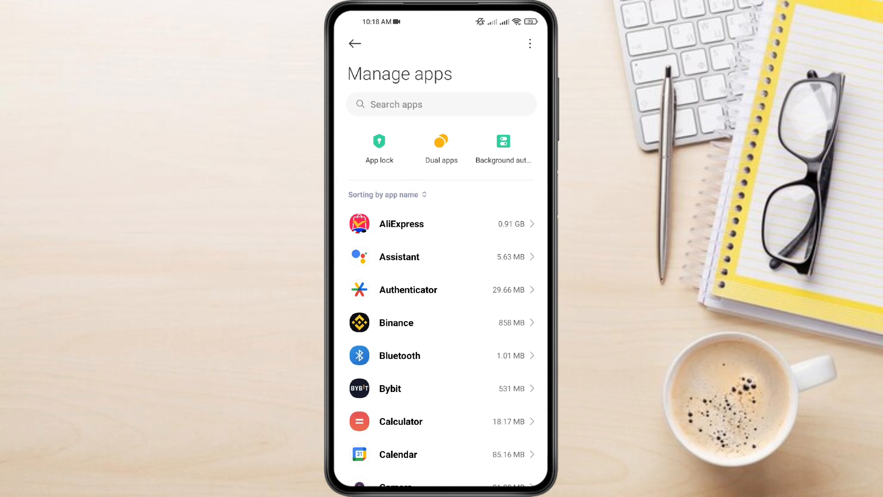
Search the installed apps for 'rob' to find Roblox's App info page
click(441, 104)
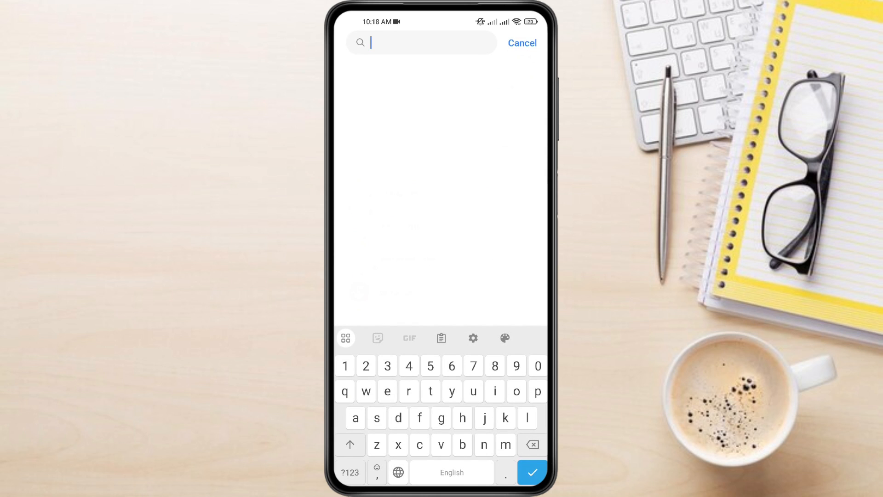
text(rob)
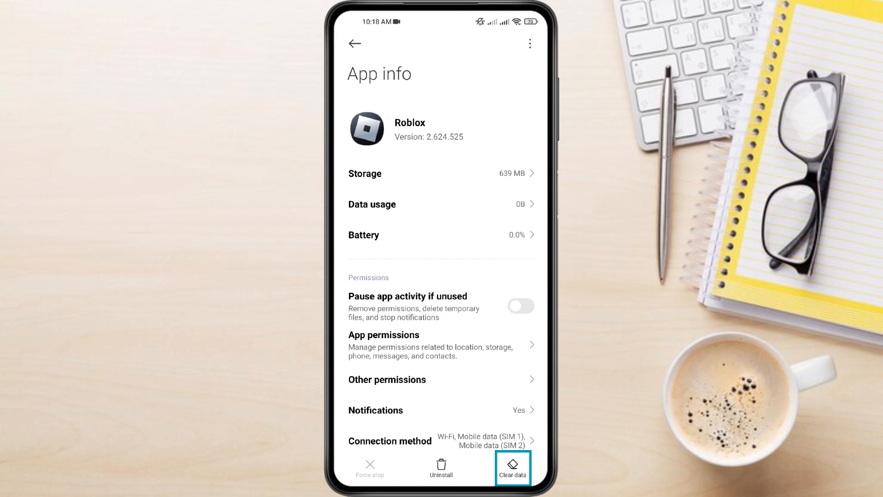
mouse_move(512, 467)
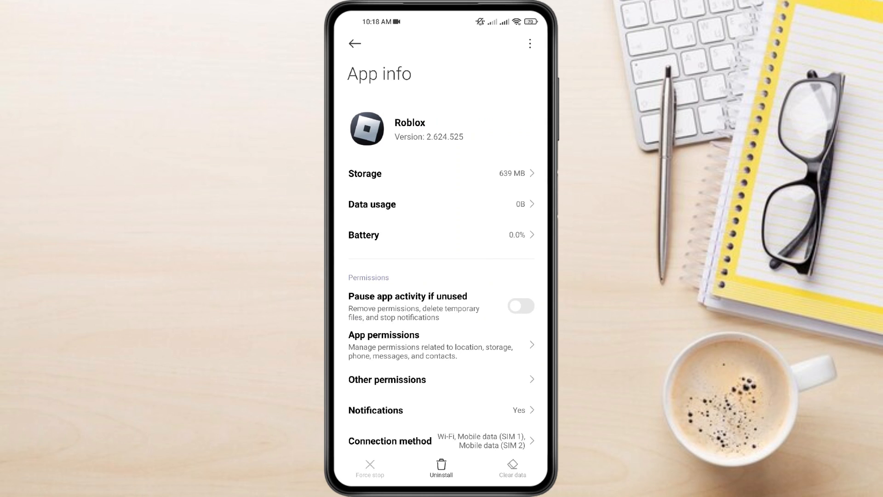
Clear only Roblox's cache via the Clear data menu and confirm with OK
click(511, 467)
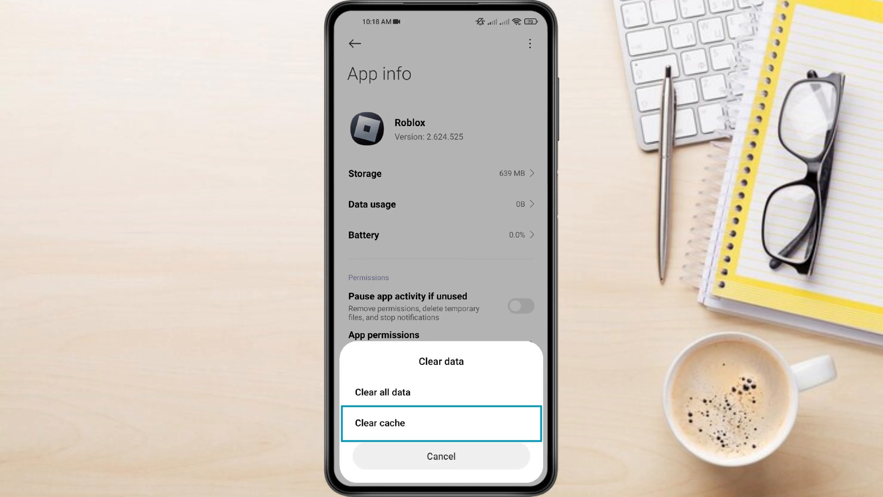
click(379, 424)
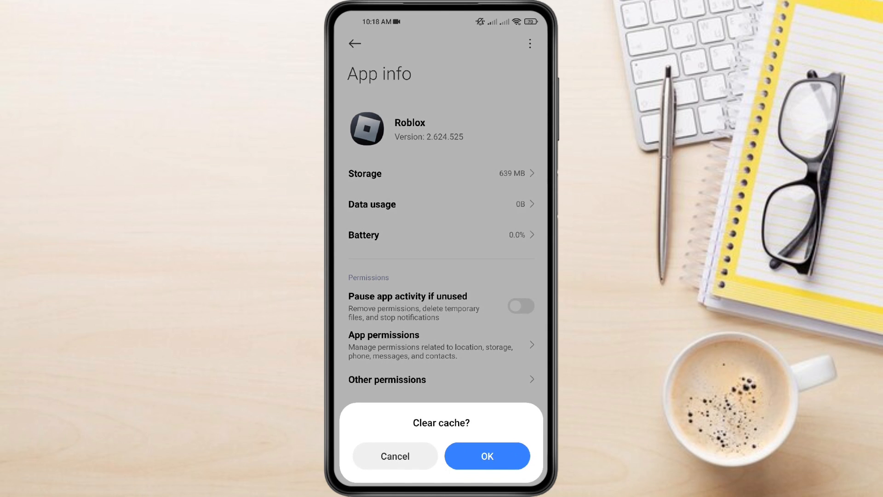
click(487, 455)
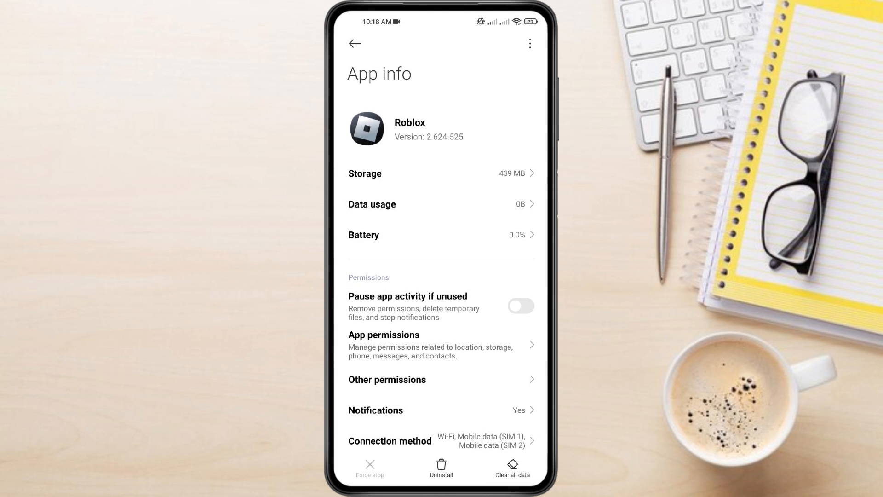
Clear all of Roblox's app data, confirm the permanent deletion, and go back to Manage apps
click(511, 468)
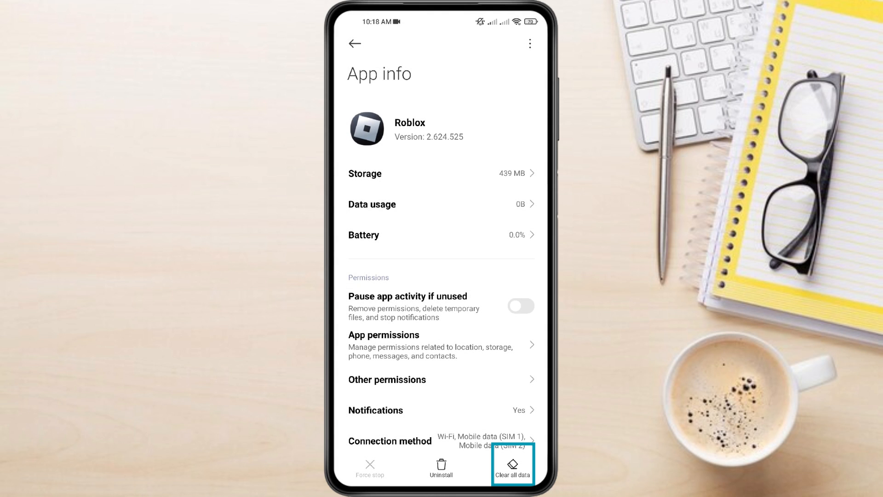
click(512, 464)
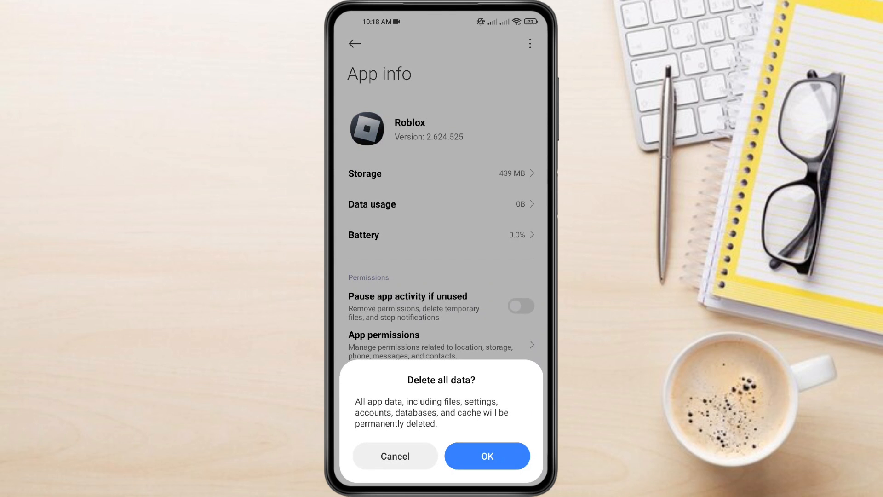
click(395, 456)
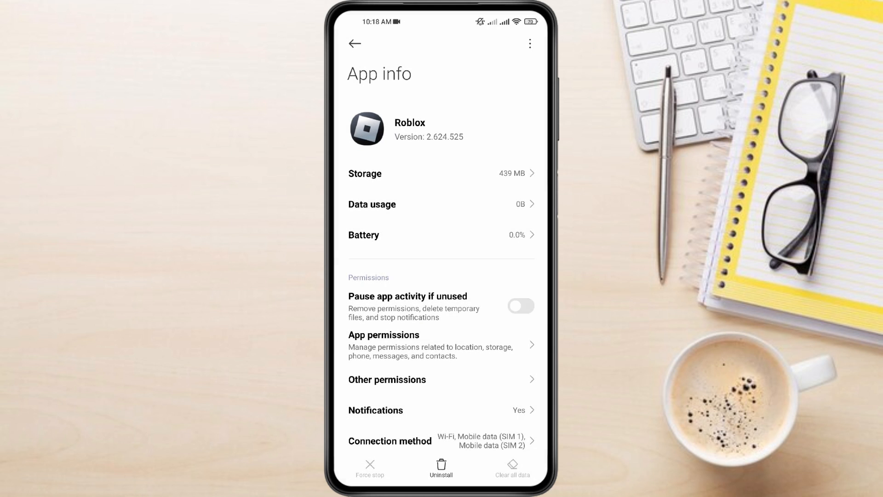
click(355, 43)
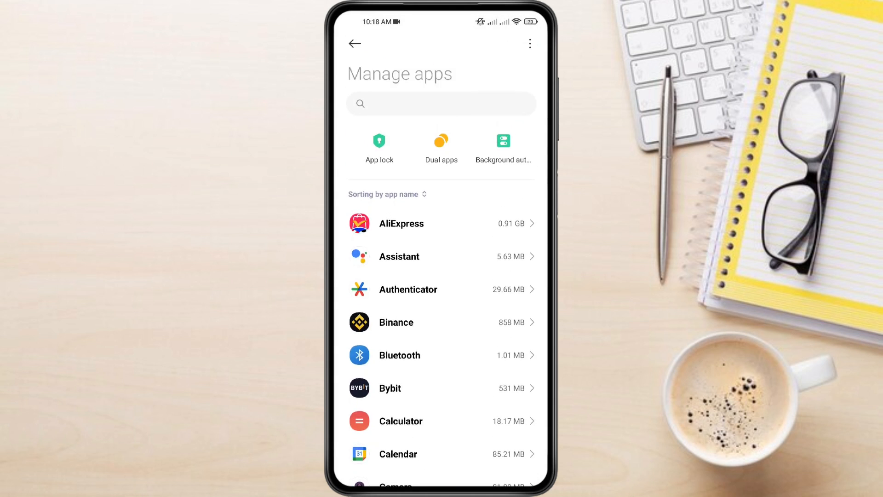
Search the Play Store for roblox, check its listing shows installed, and return home
click(354, 43)
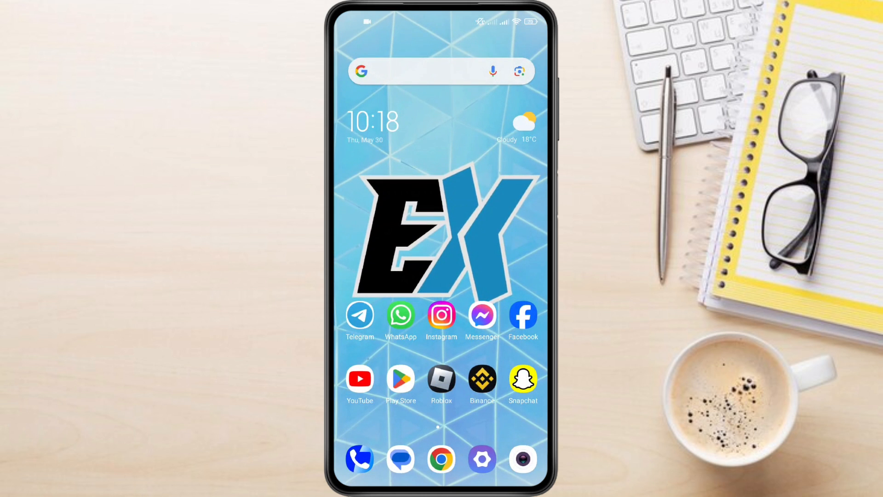
click(400, 379)
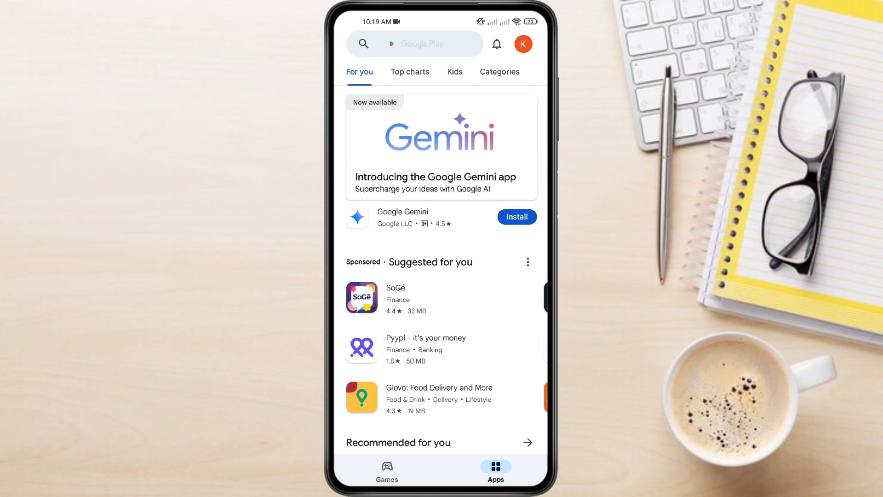
click(414, 44)
text(roblox)
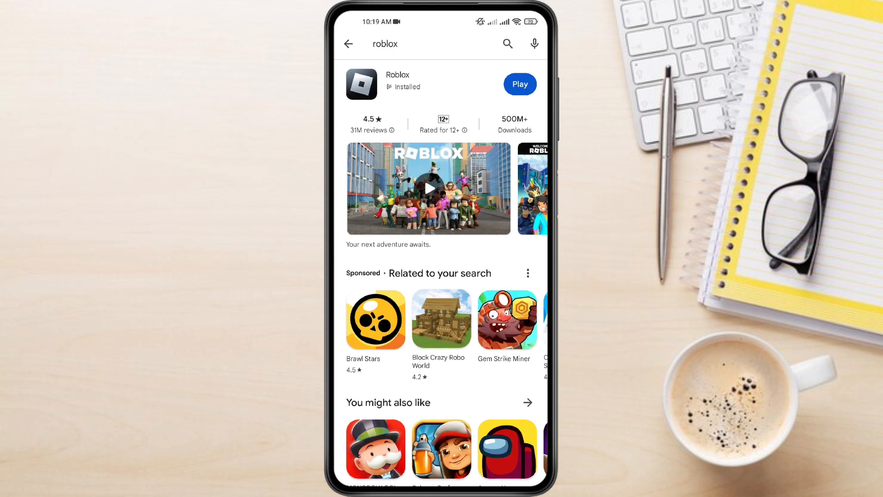
click(398, 84)
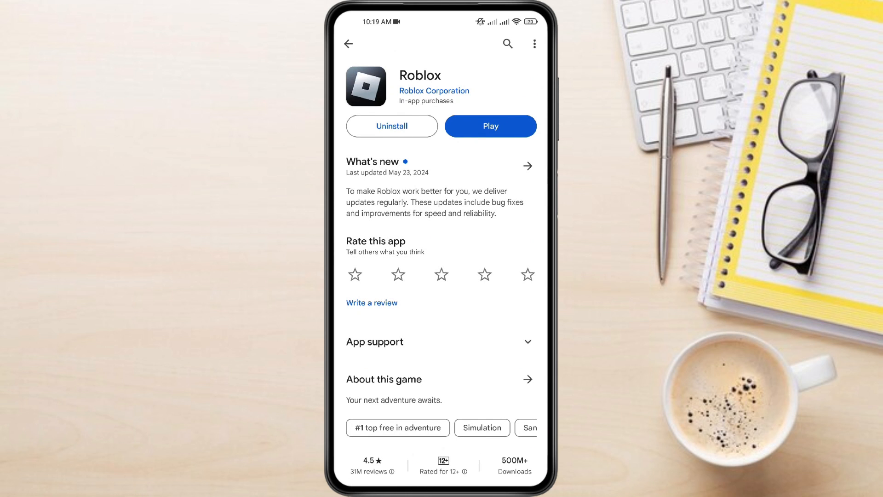
click(349, 44)
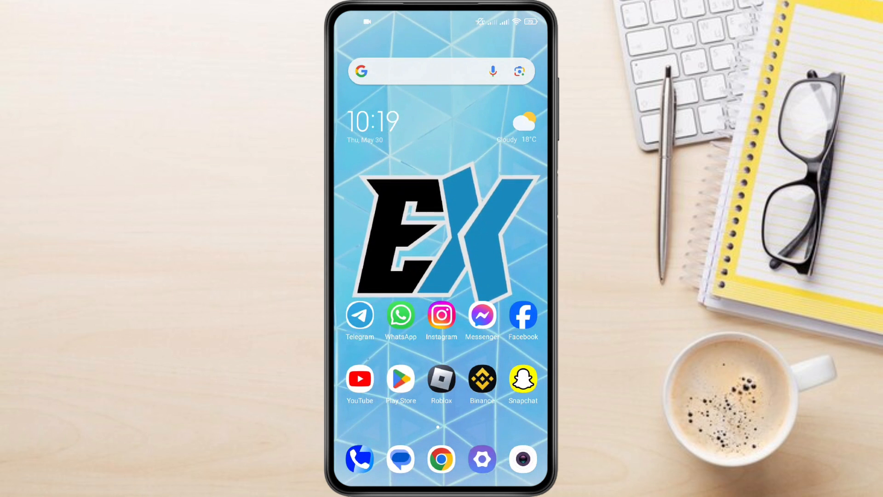
Launch Roblox from the home screen and enter the account credentials in the Log In form
click(441, 378)
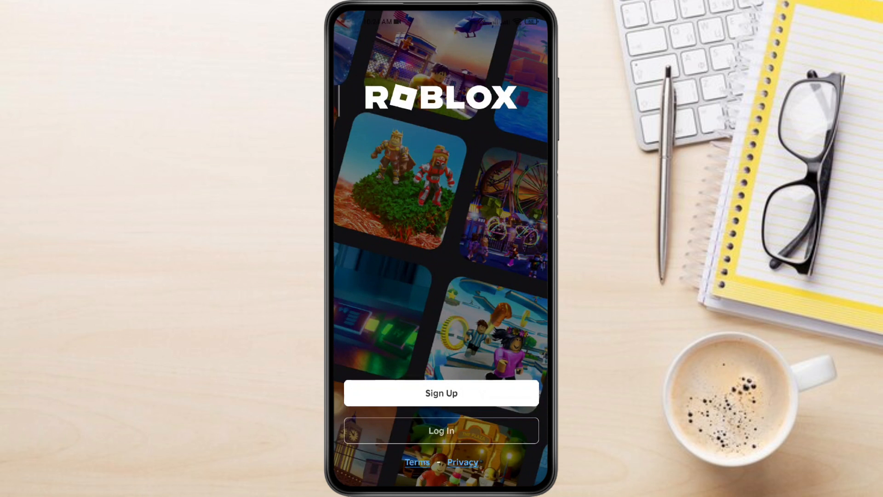
click(440, 430)
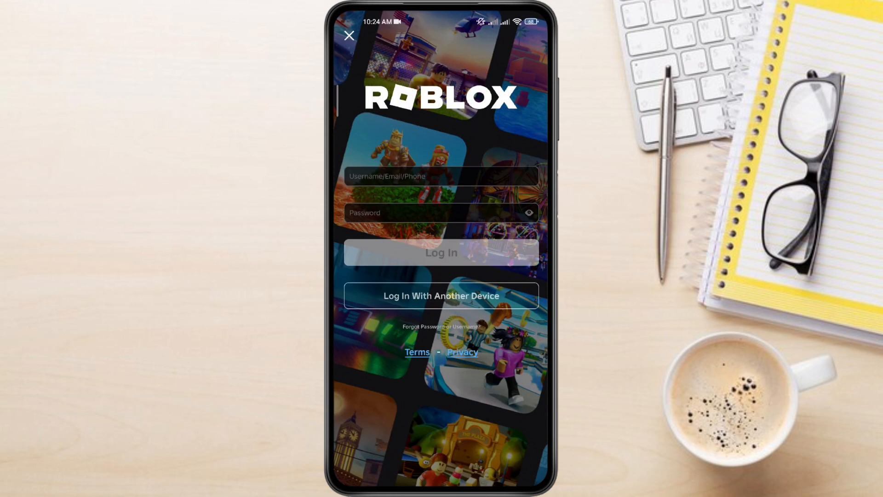
click(441, 177)
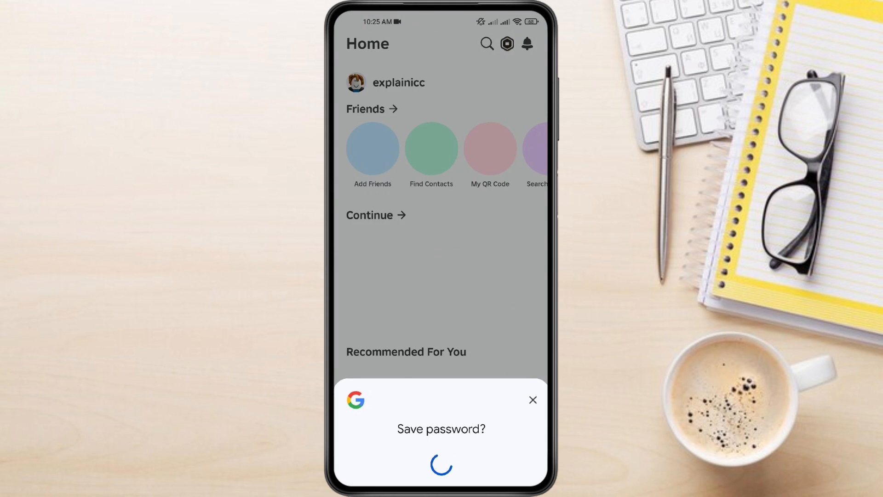
Close the Google Save password sheet and scroll through the recommended games feed
click(533, 401)
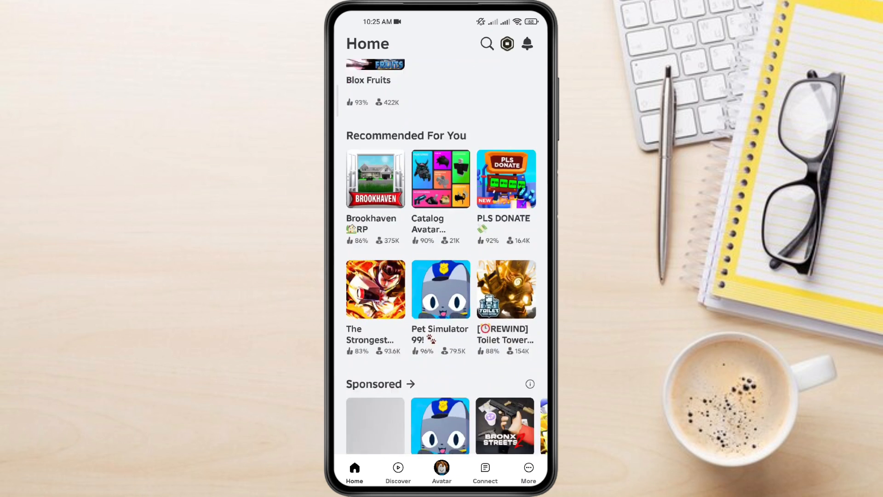
scroll(down, 3)
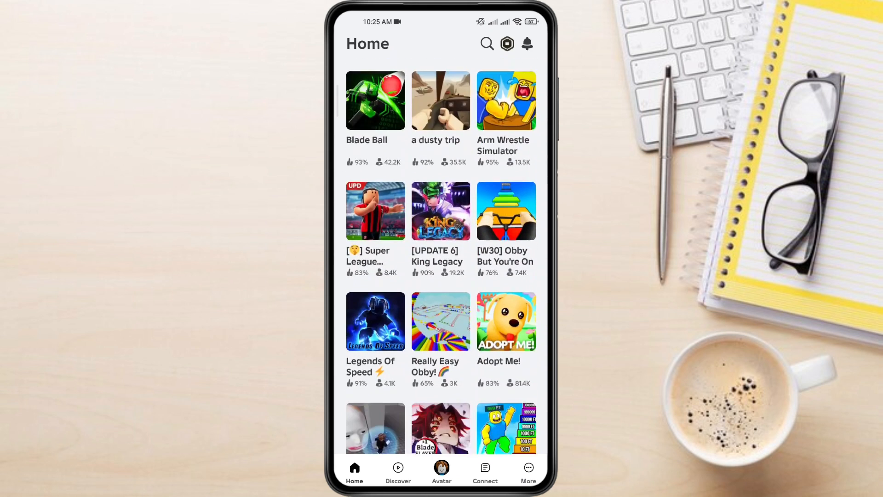
scroll(down, 3)
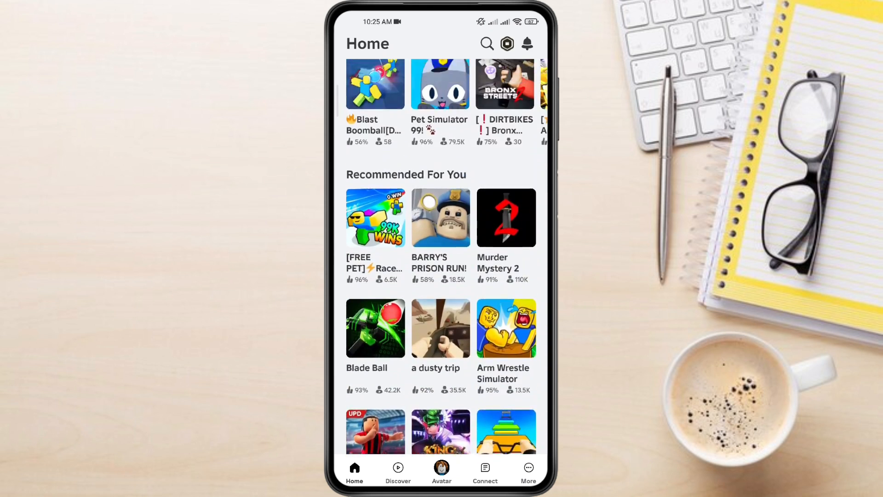
scroll(up, 3)
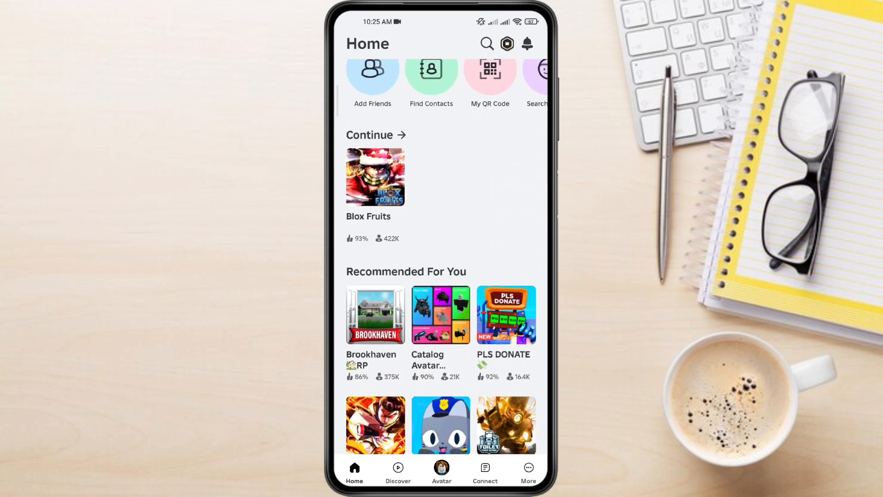
scroll(down, 3)
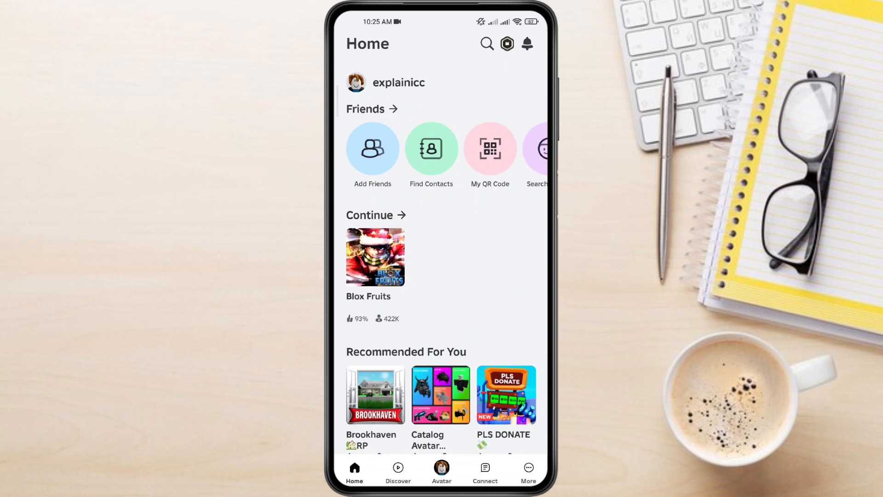